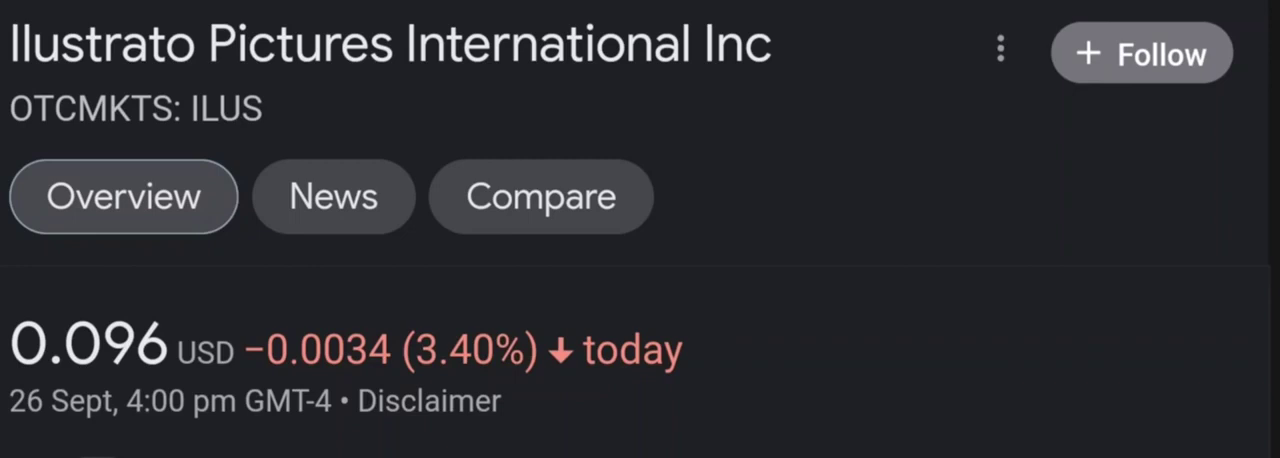
- View the ILUS price chart over one day, five days and one month (up 37.86%)
{"action": "scroll", "scroll_direction": "down", "scroll_amount": 3}
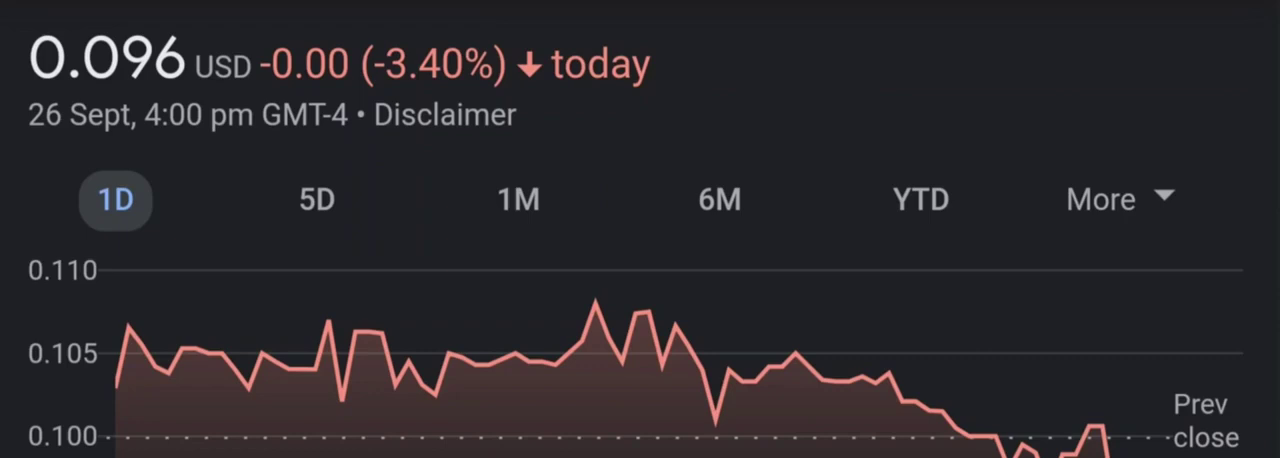
{"action": "left_click", "coordinate": [316, 200]}
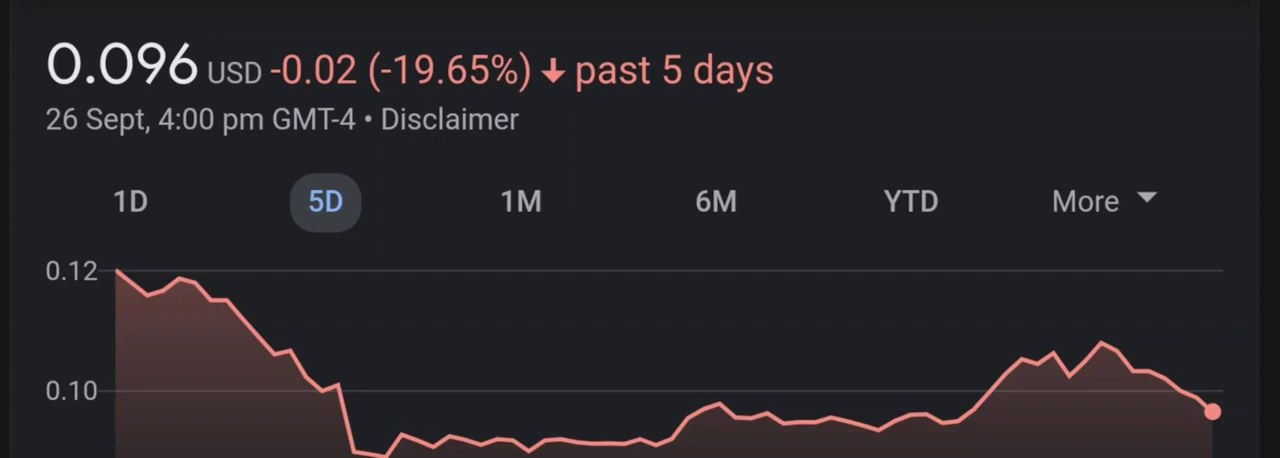
{"action": "left_click", "coordinate": [520, 200]}
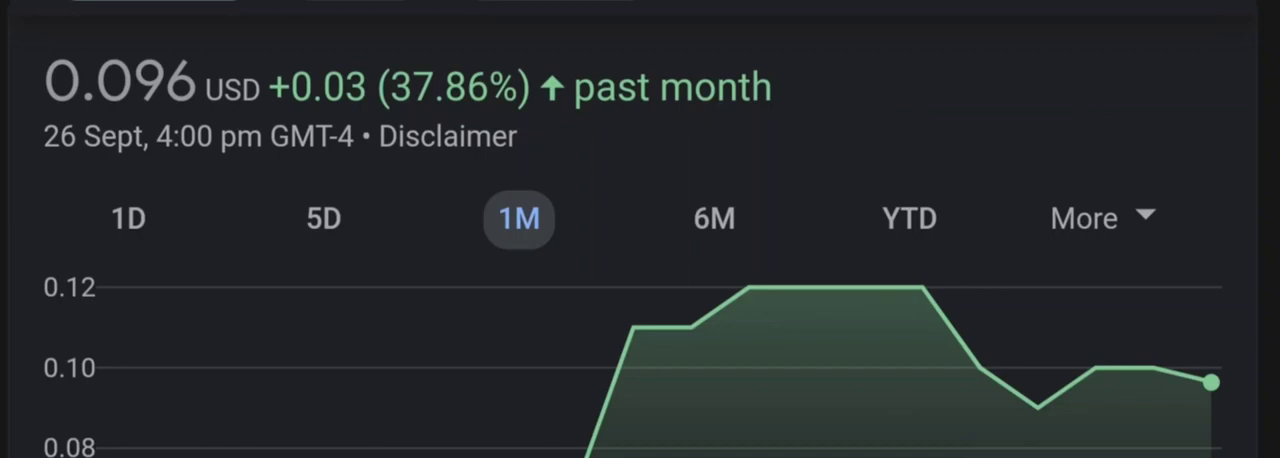
- View ILUS over six months and year to date (down 68.87%), then go to the MarketWatch quote
{"action": "left_click", "coordinate": [712, 218]}
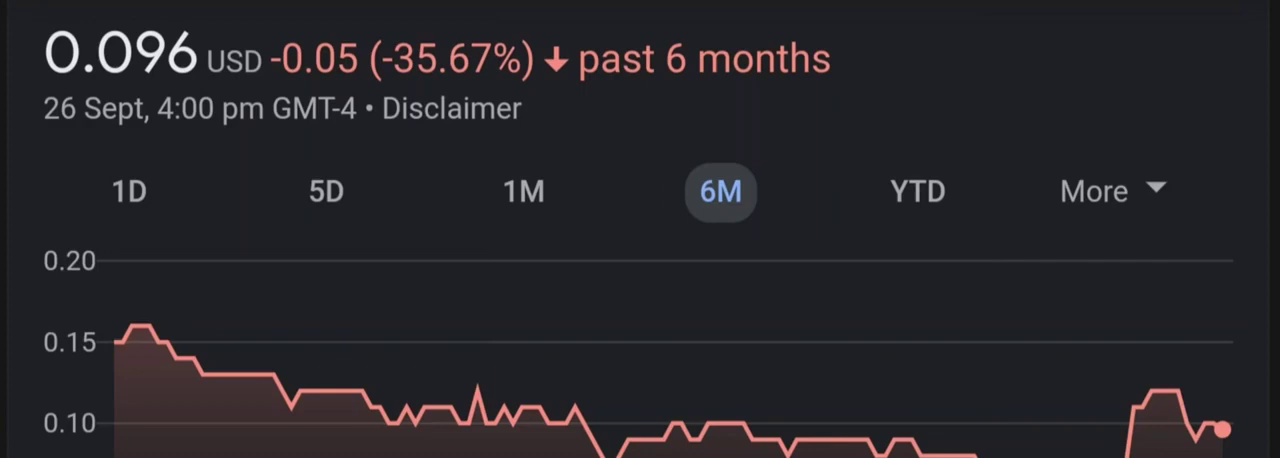
{"action": "left_click", "coordinate": [916, 192]}
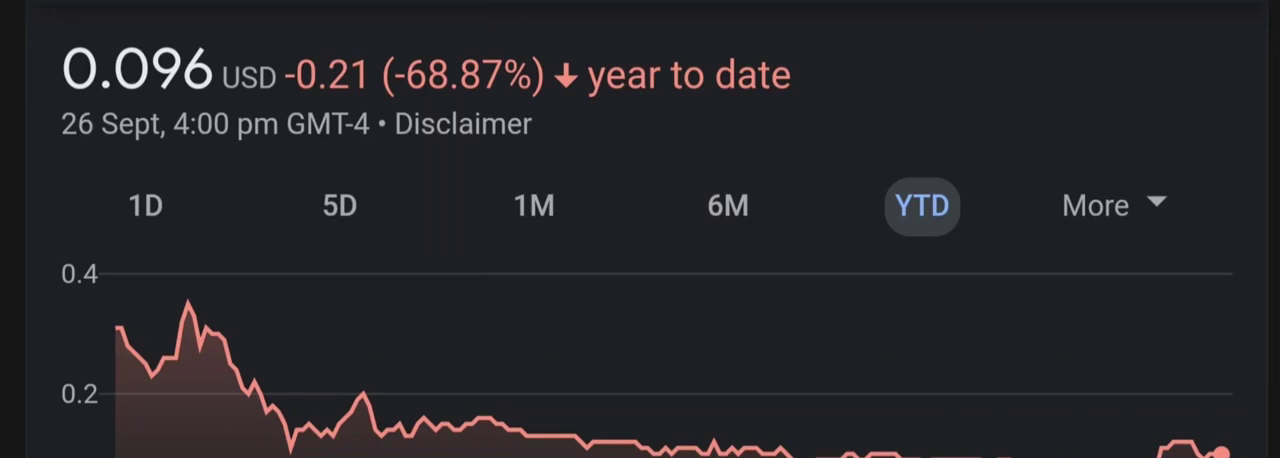
{"action": "left_click", "coordinate": [1094, 204]}
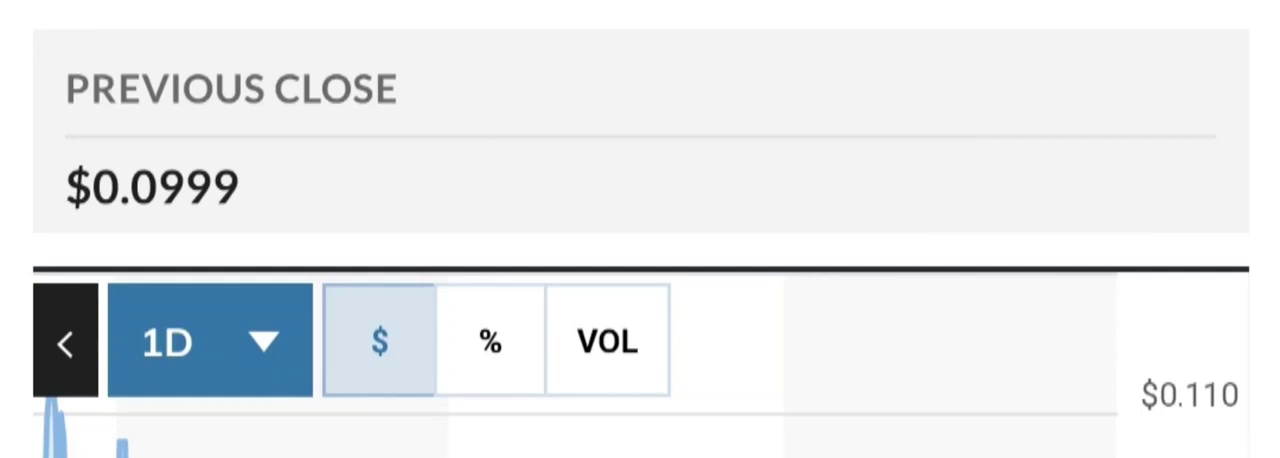
- Switch the MarketWatch ILUS chart range from 1D to 3M
{"action": "left_click", "coordinate": [208, 338]}
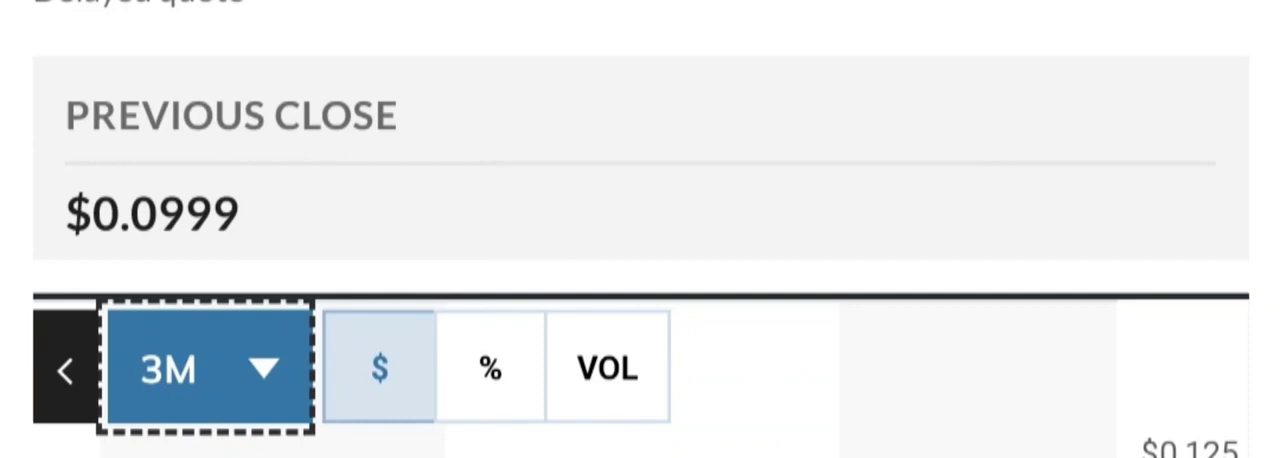
- Bring ILUS volume 9.1M, day range 0.0956–0.1120 and 52-week range 0.0600–0.5099 into view
{"action": "left_click", "coordinate": [204, 364]}
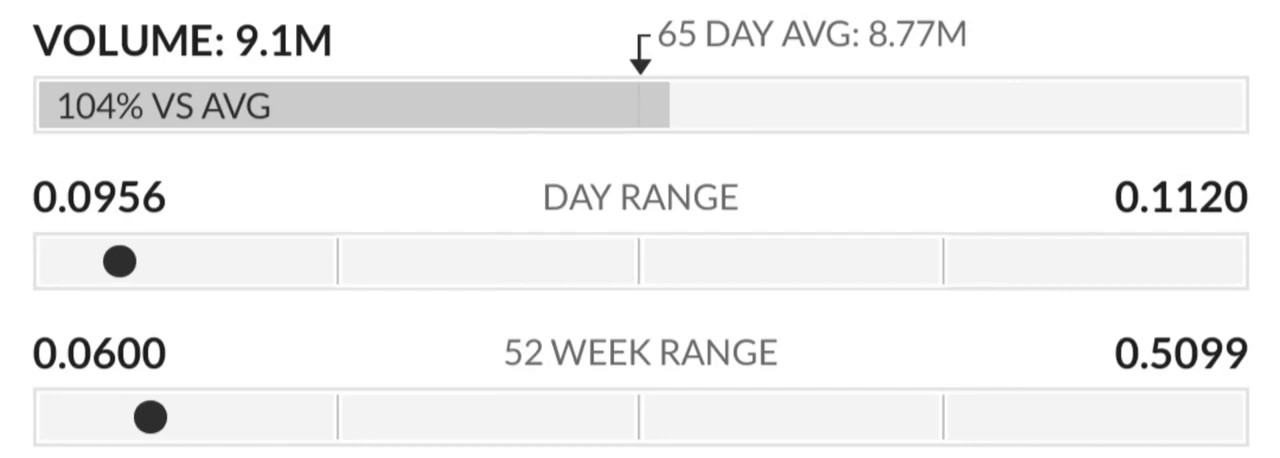
- Scroll past MarketWatch's 38.60 P/E and $0.0025 EPS and return to the Google Finance ILUS page
{"action": "scroll", "scroll_direction": "down", "scroll_amount": 3}
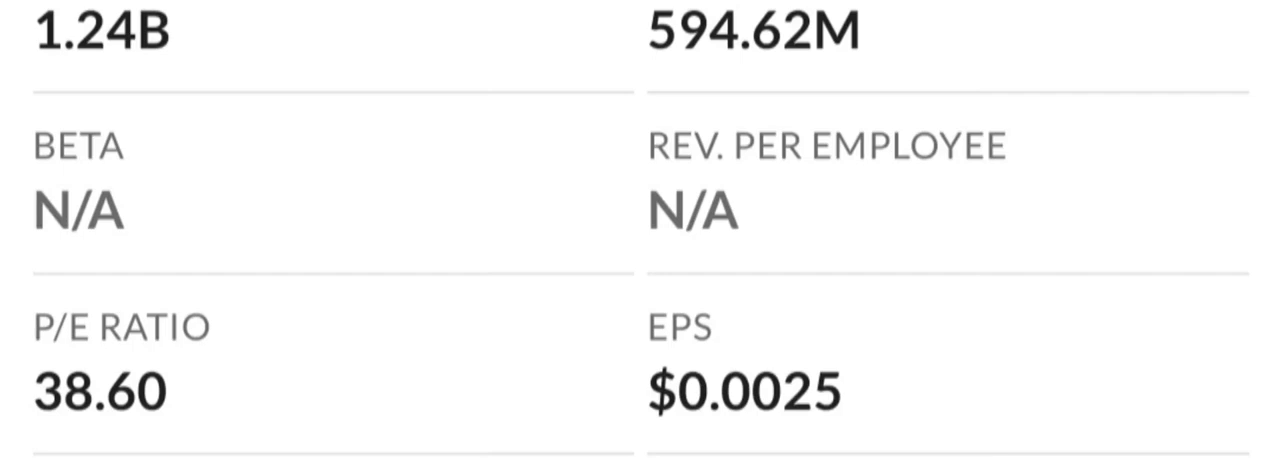
{"action": "scroll", "scroll_direction": "down", "scroll_amount": 3}
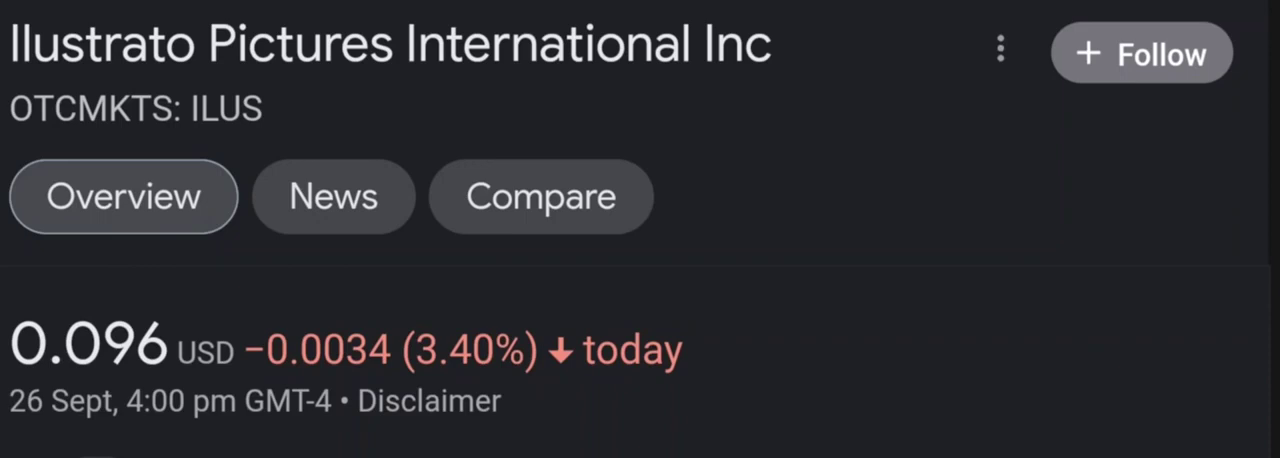
- Cycle the ILUS chart through one-month, six-month and a further period view
{"action": "scroll", "scroll_direction": "down", "scroll_amount": 3}
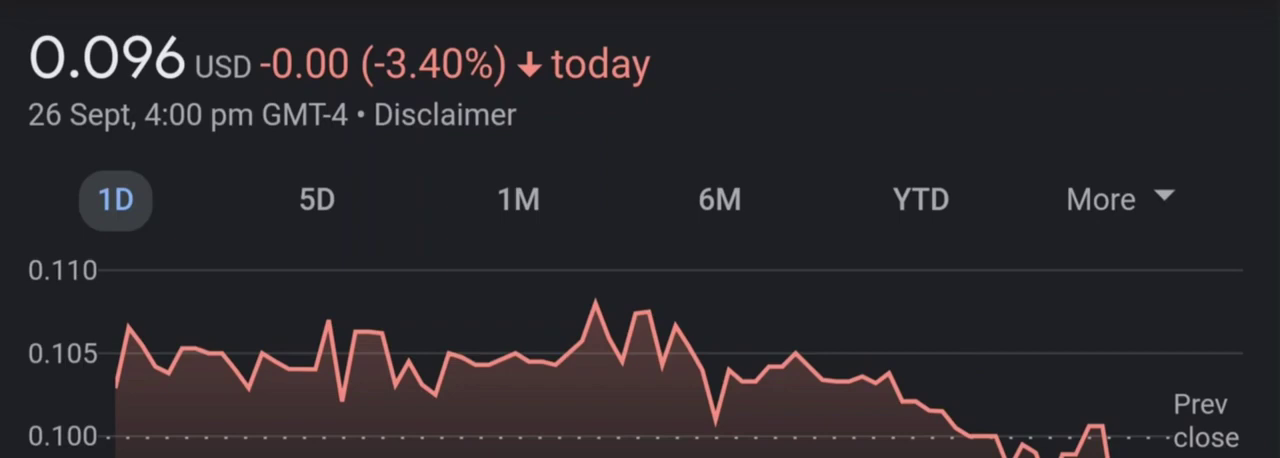
{"action": "left_click", "coordinate": [324, 200]}
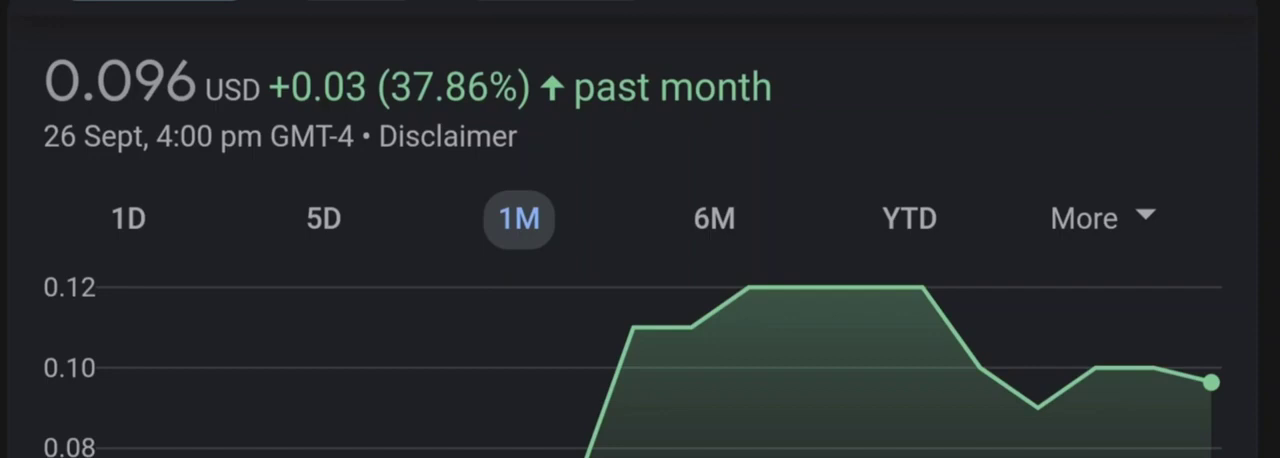
{"action": "left_click", "coordinate": [714, 218]}
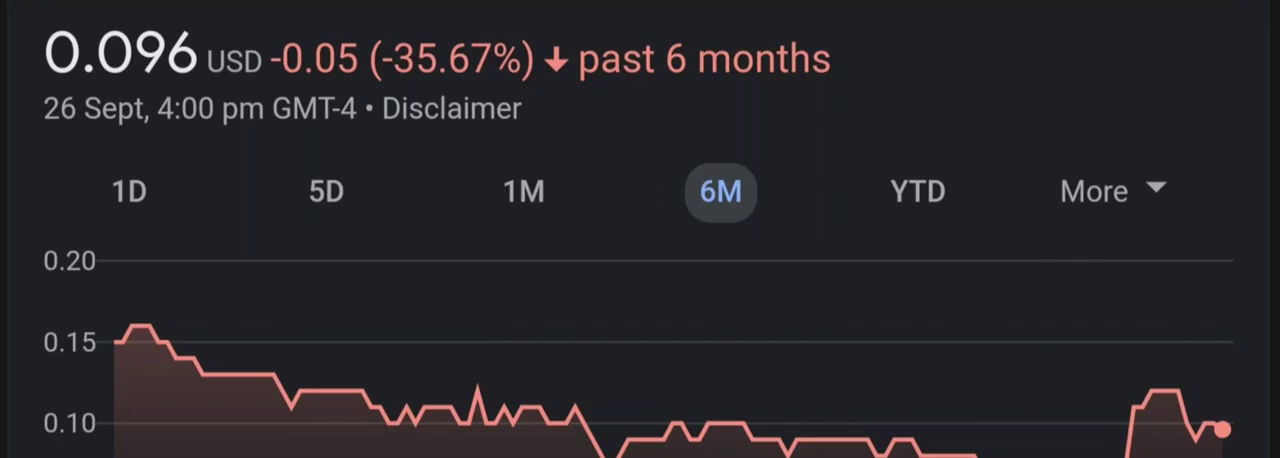
{"action": "left_click", "coordinate": [916, 192]}
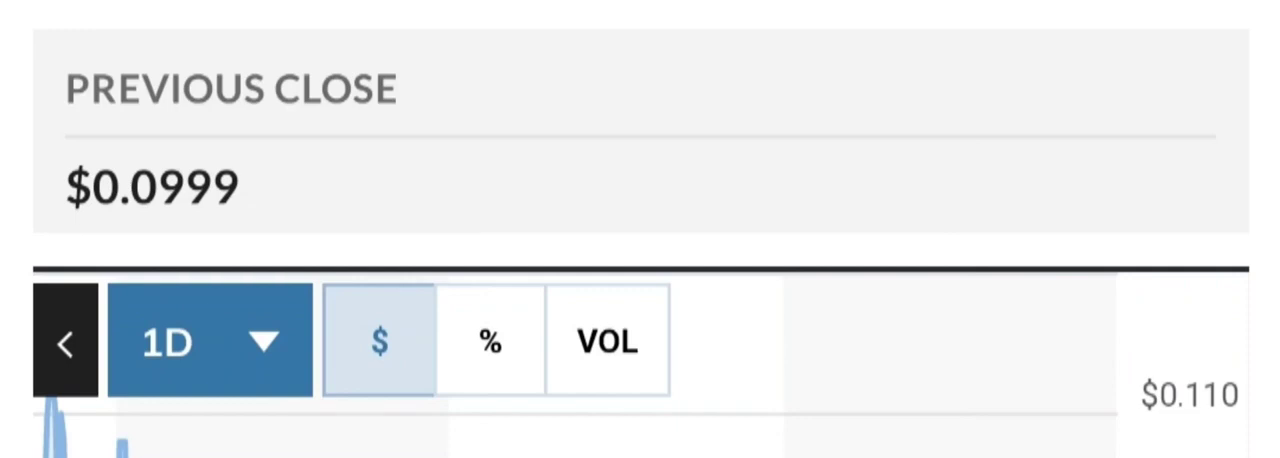
- Widen the MarketWatch ILUS chart to one month, then three months of history
{"action": "left_click", "coordinate": [208, 340]}
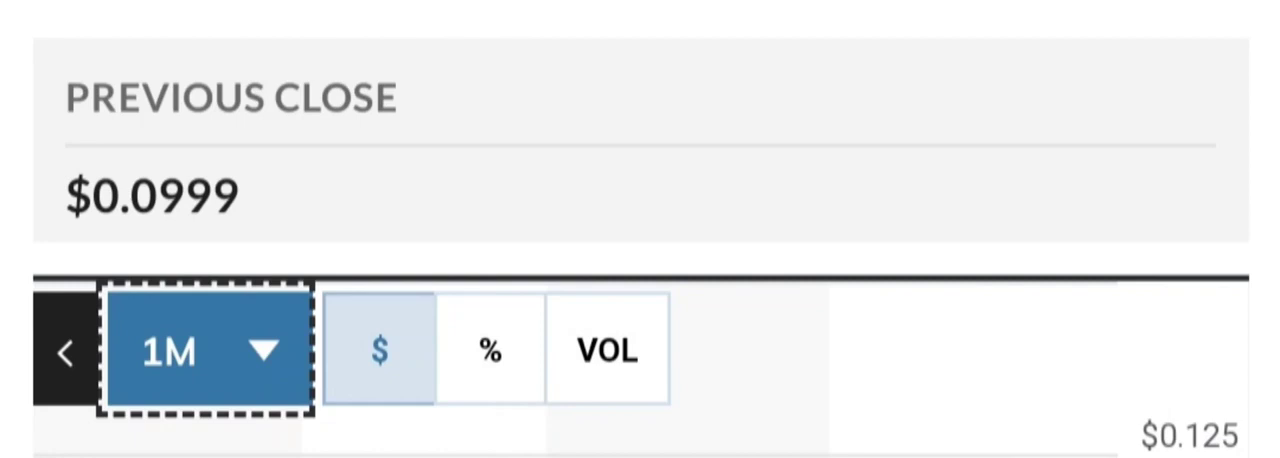
{"action": "left_click", "coordinate": [200, 352]}
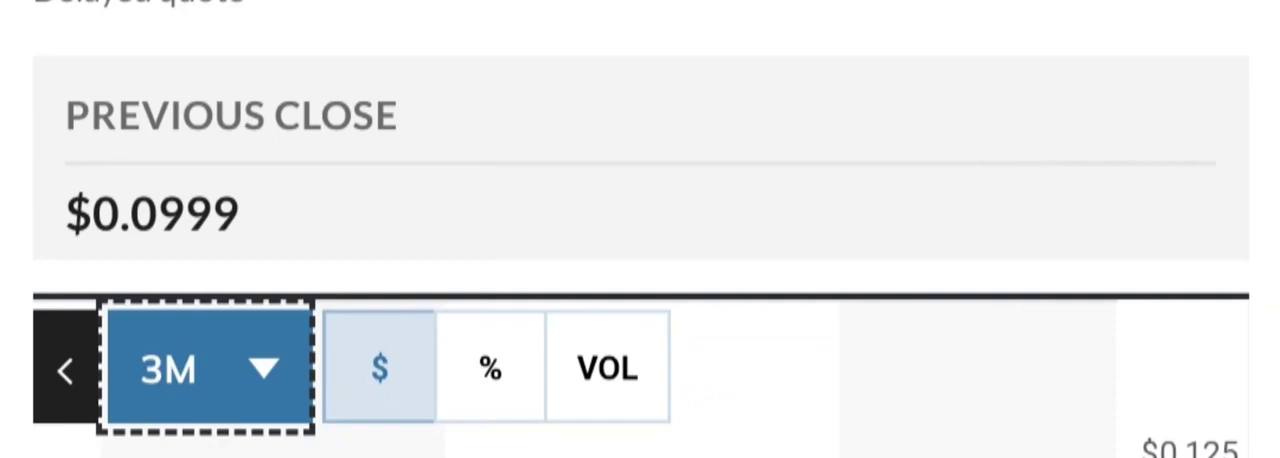
- Change the chart range and review ILUS volume versus 65-day average, day range and 52-week range
{"action": "left_click", "coordinate": [204, 364]}
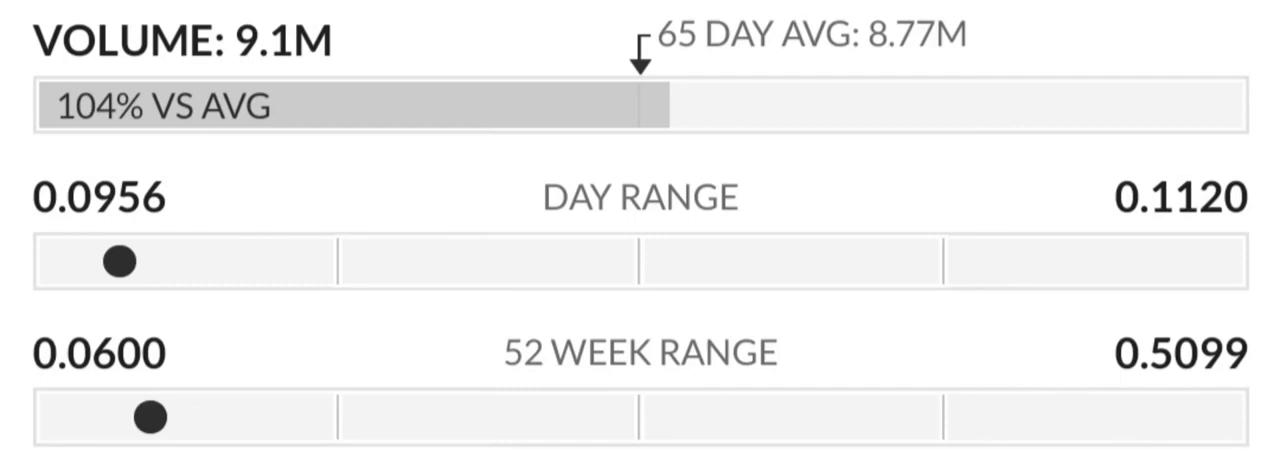
- Scroll to ILUS key data (38.60 P/E, $0.0025 EPS) and performance (+42.96% 1M, +3.32% 3M, −67.73% YTD)
{"action": "scroll", "scroll_direction": "down", "scroll_amount": 3}
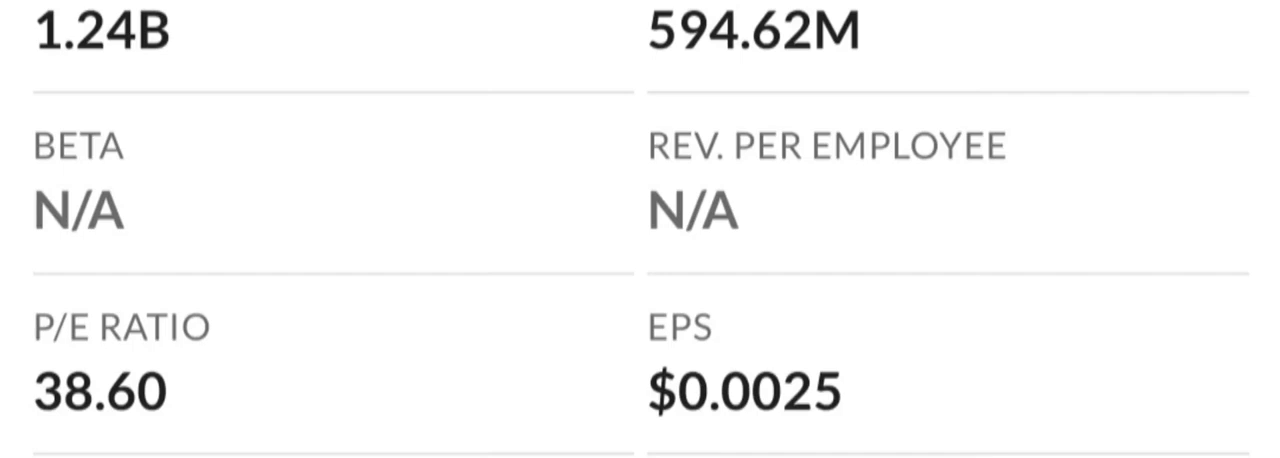
{"action": "scroll", "scroll_direction": "down", "scroll_amount": 3}
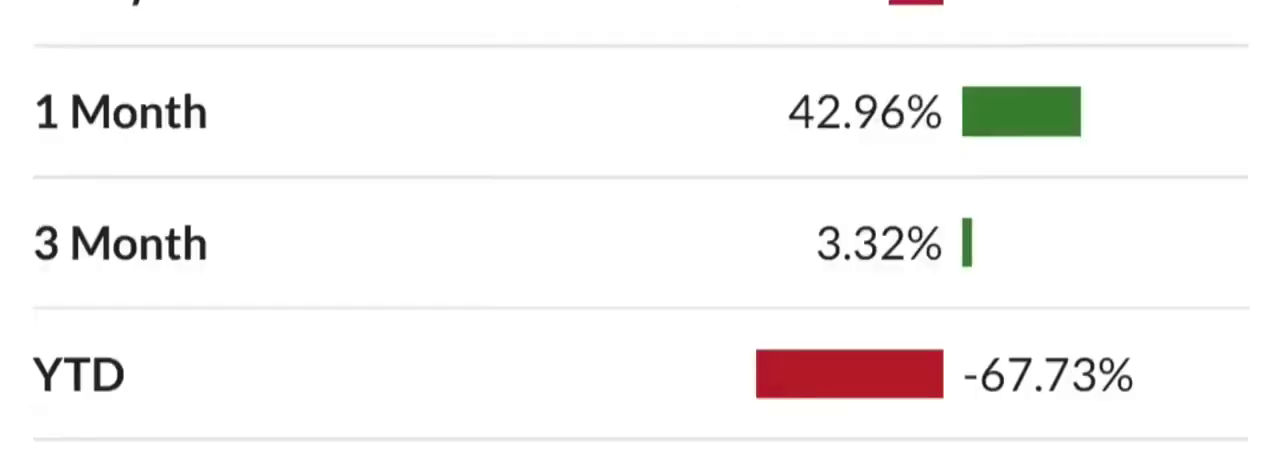